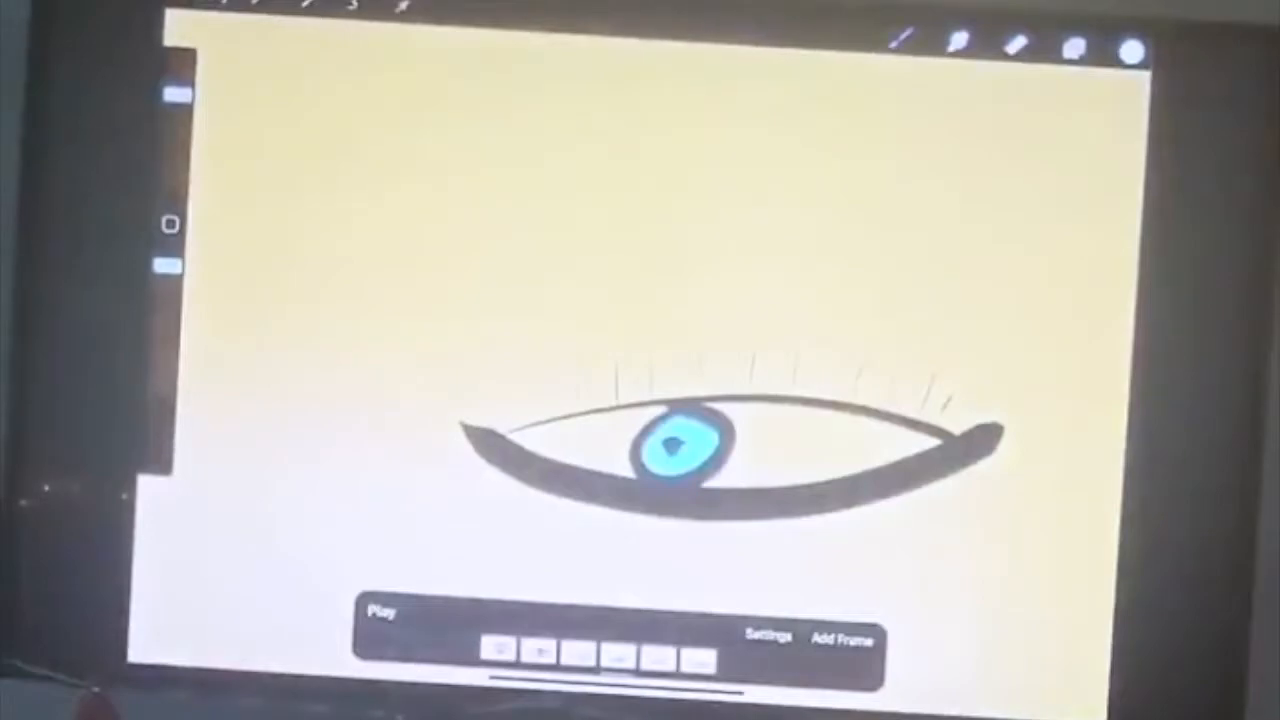
Step: Bring up the Actions share options showing the animation export formats
{"action": "left_click", "coordinate": [258, 16]}
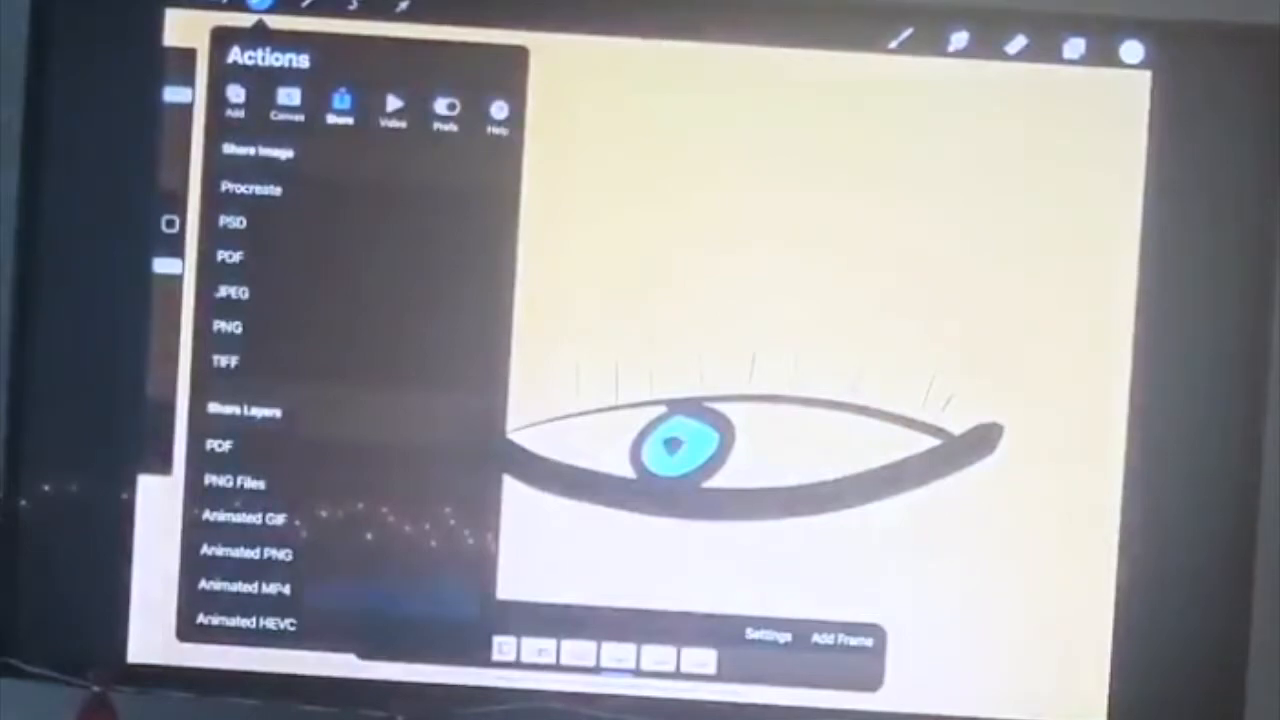
{"action": "left_click", "coordinate": [240, 584]}
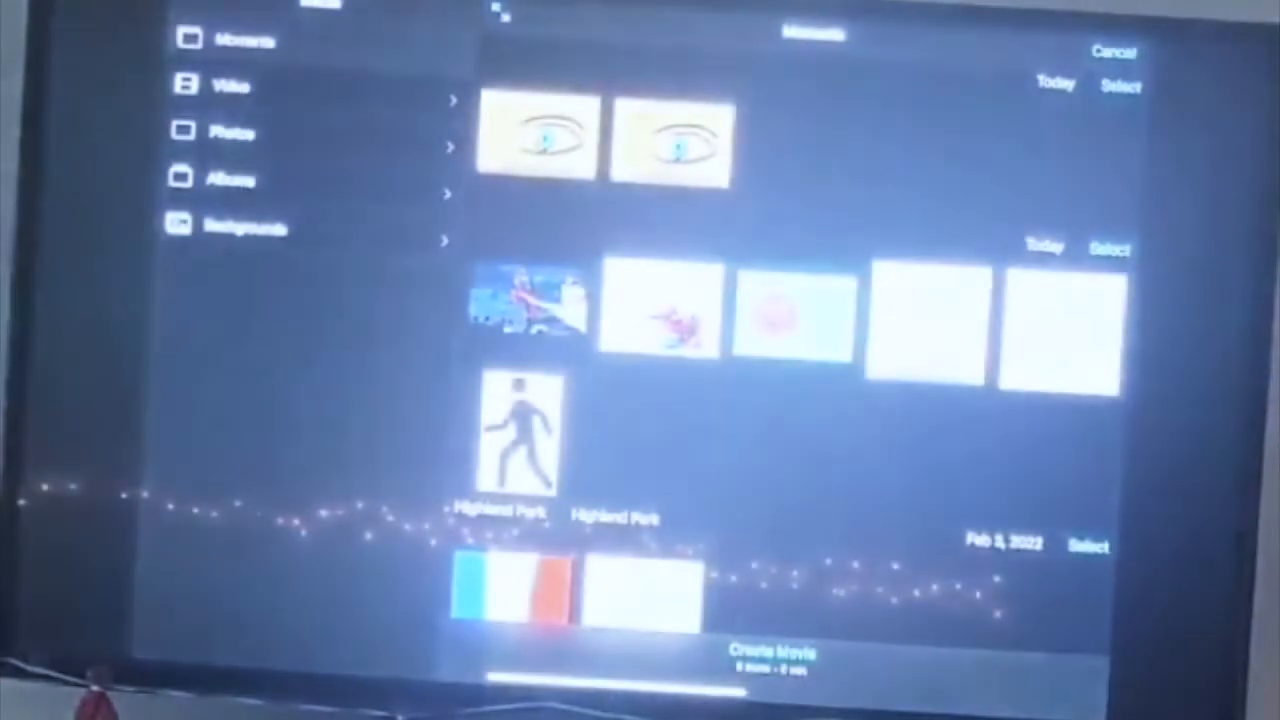
{"action": "left_click", "coordinate": [536, 140]}
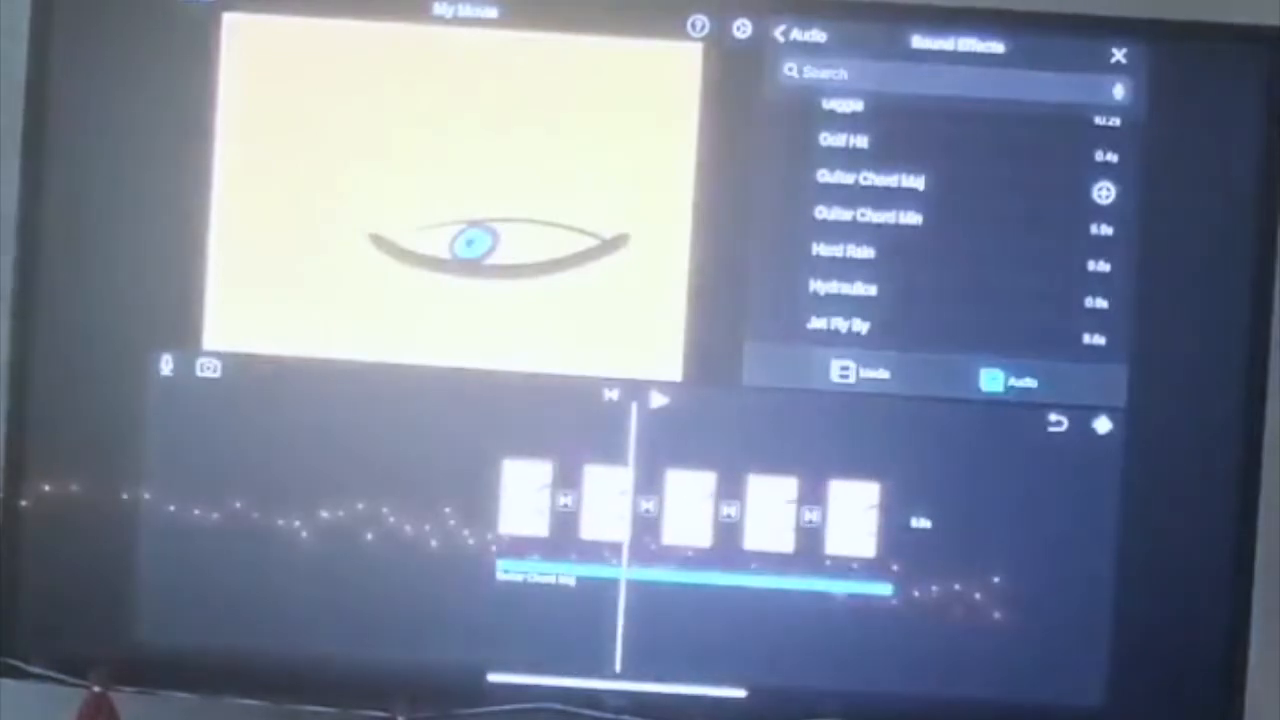
Step: Add the Guitar Chord Maj sound effect to the movie timeline
{"action": "left_click", "coordinate": [656, 400]}
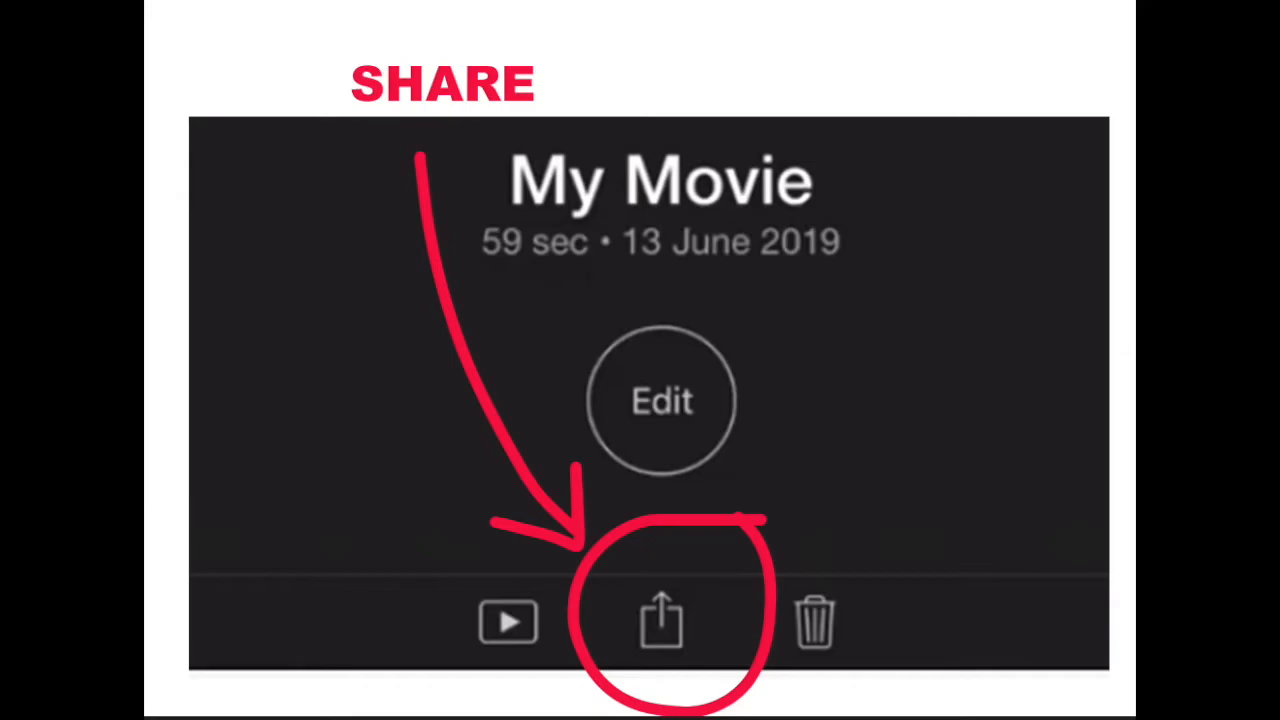
Step: Share the finished 'My Movie' and save the video to Photos
{"action": "left_click", "coordinate": [660, 620]}
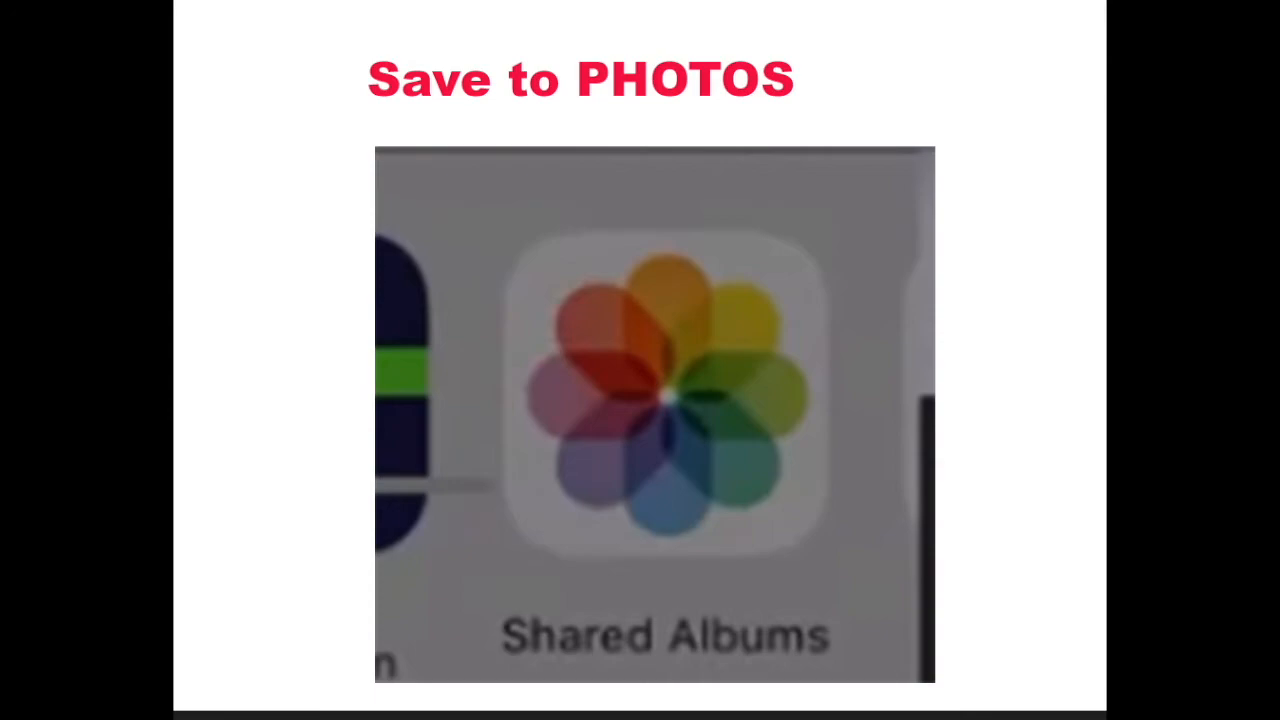
{"action": "left_click", "coordinate": [824, 114]}
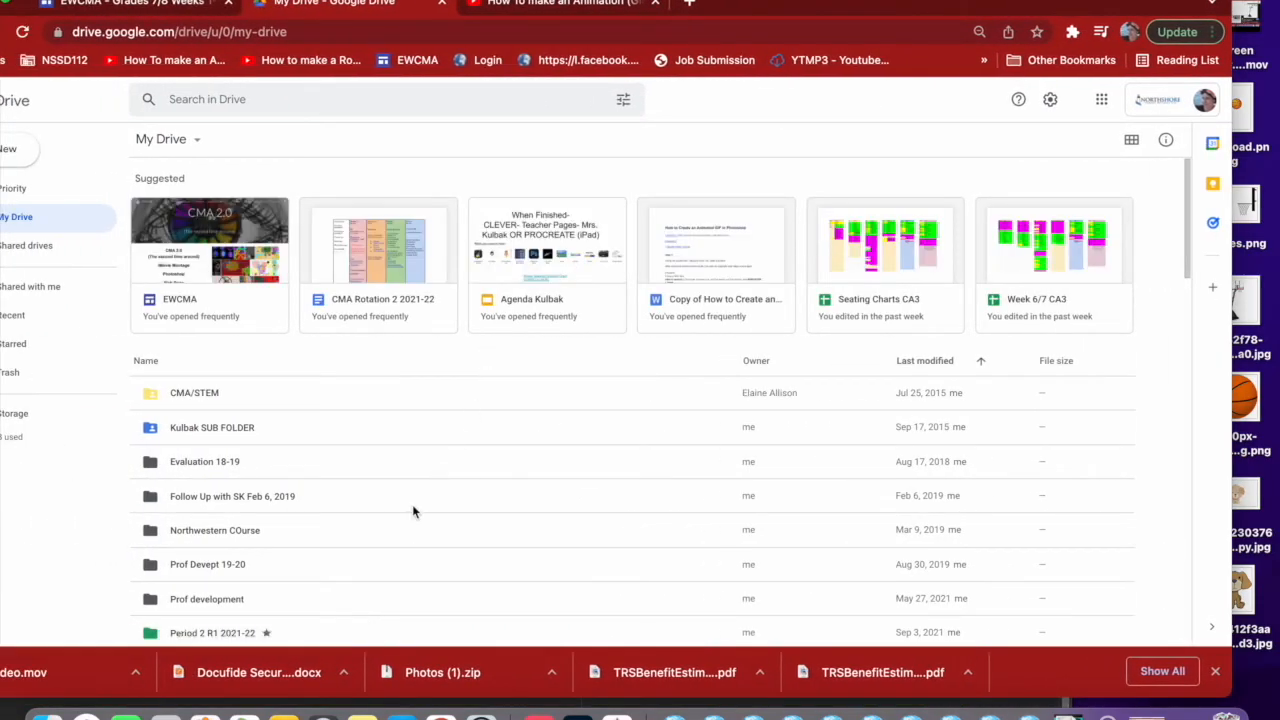
{"action": "scroll", "scroll_direction": "down", "scroll_amount": 3}
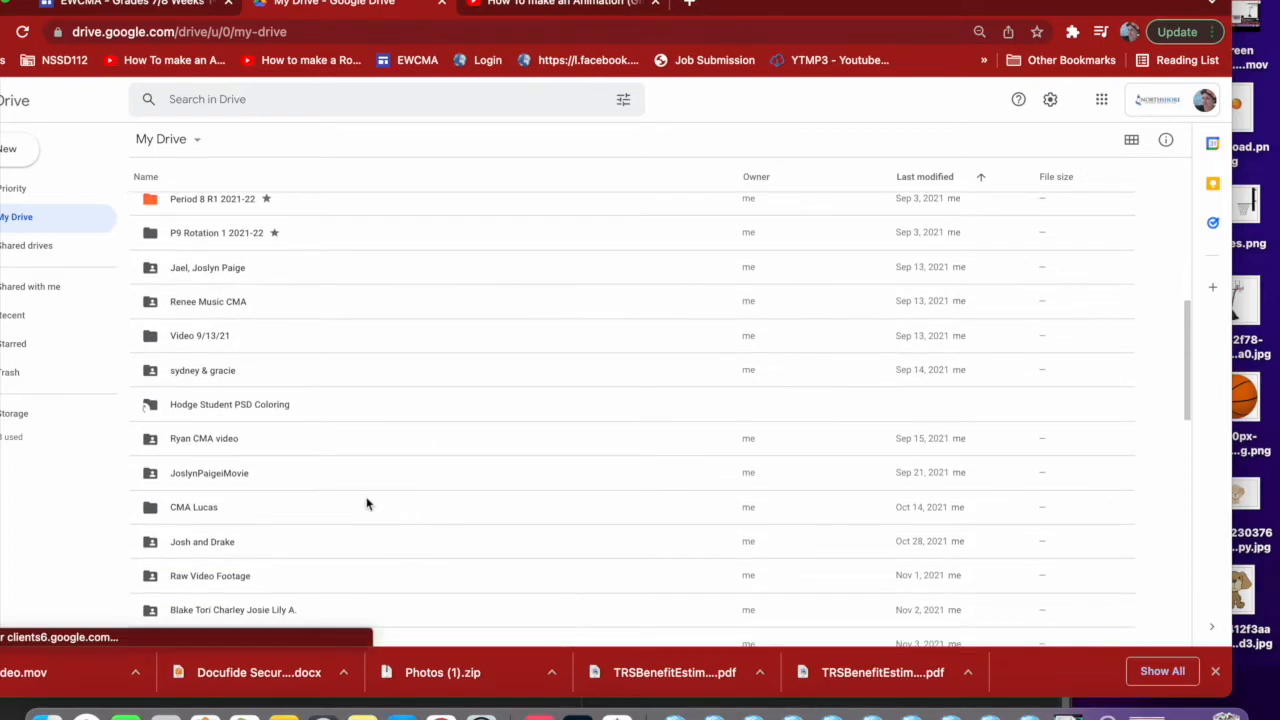
{"action": "scroll", "scroll_direction": "down", "scroll_amount": 3}
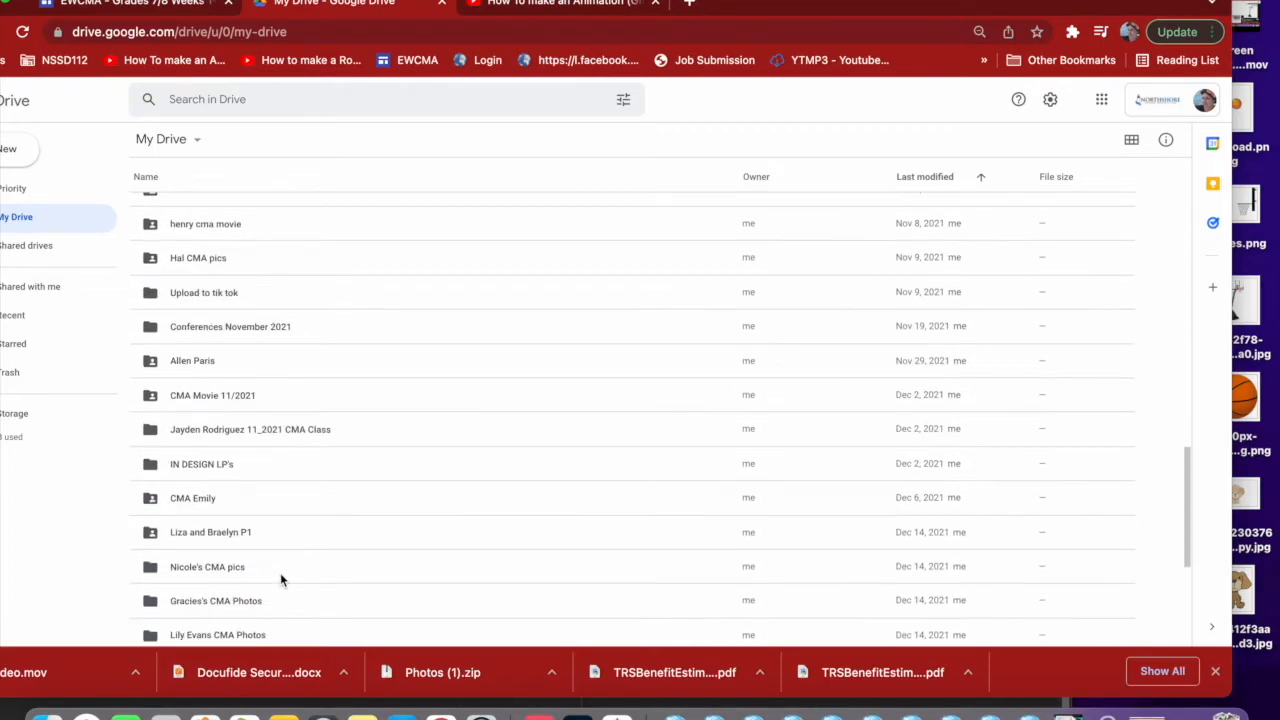